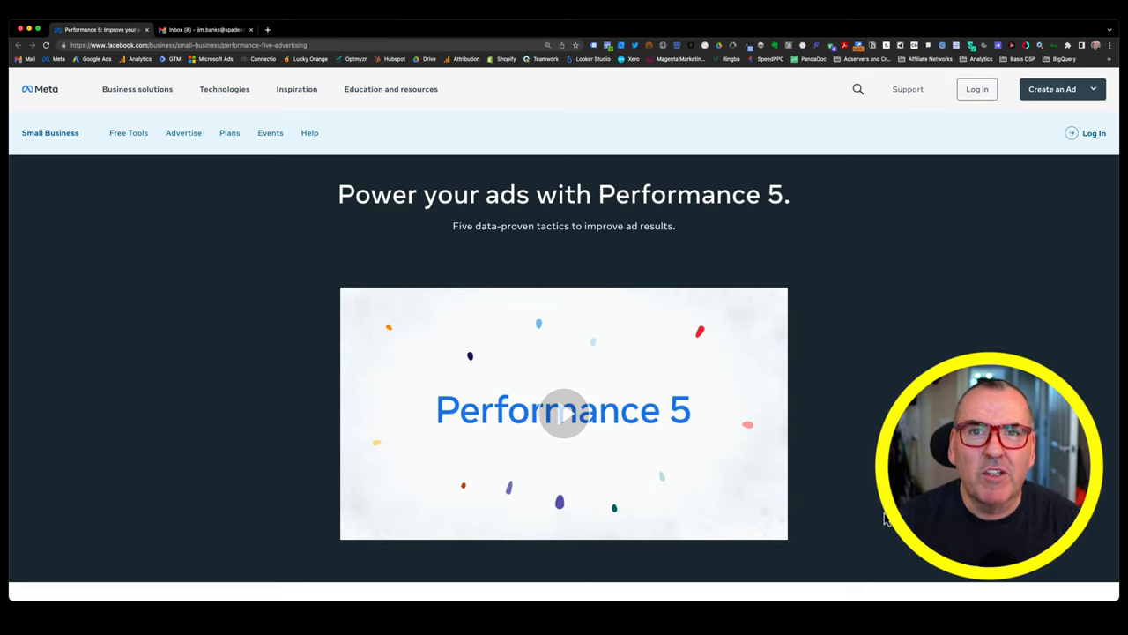
# Scroll past the Performance 5 video to the 'Meet Performance 5' section.
pyautogui.scroll(-3)
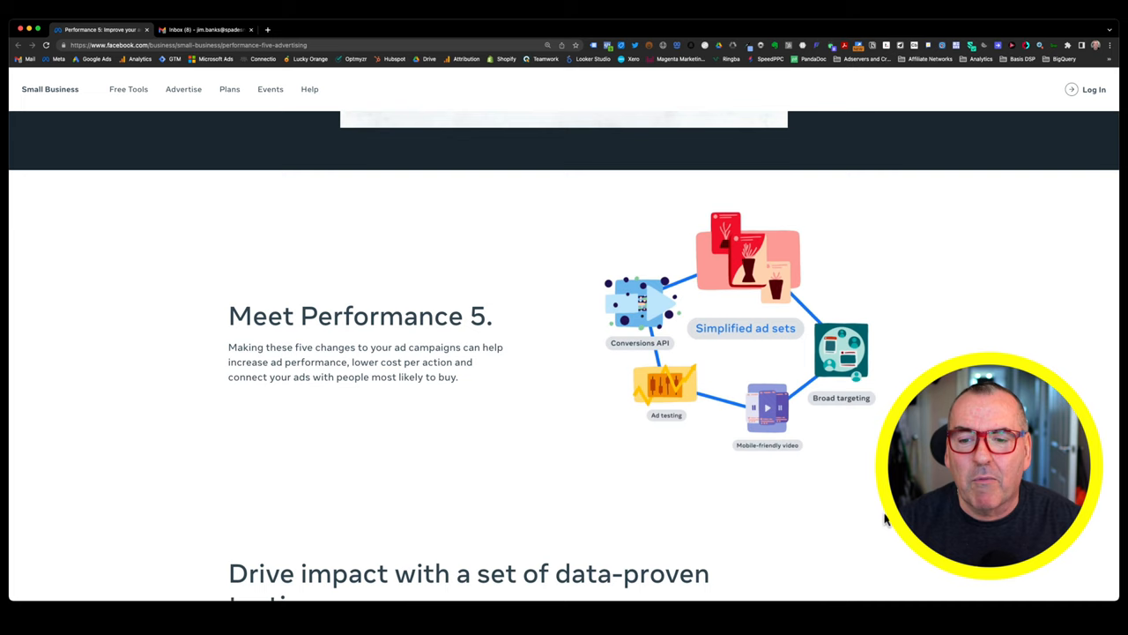
# Scroll to the data-proven tactics list showing Conversions API's −13% cost per action.
pyautogui.scroll(-3)
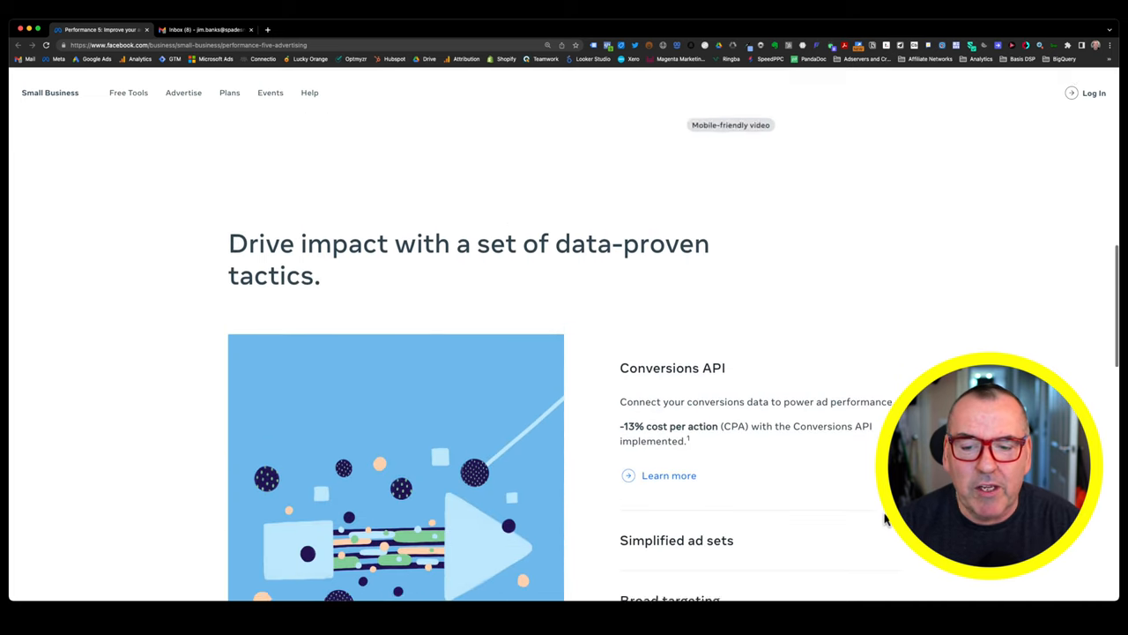
pyautogui.scroll(-3)
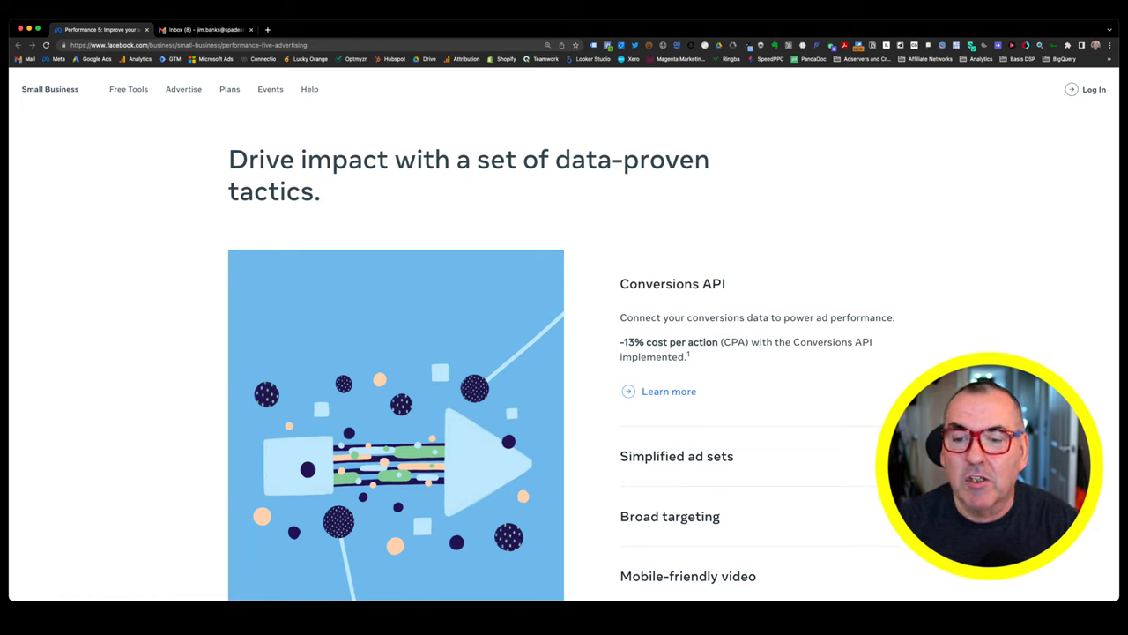
pyautogui.moveTo(790, 356)
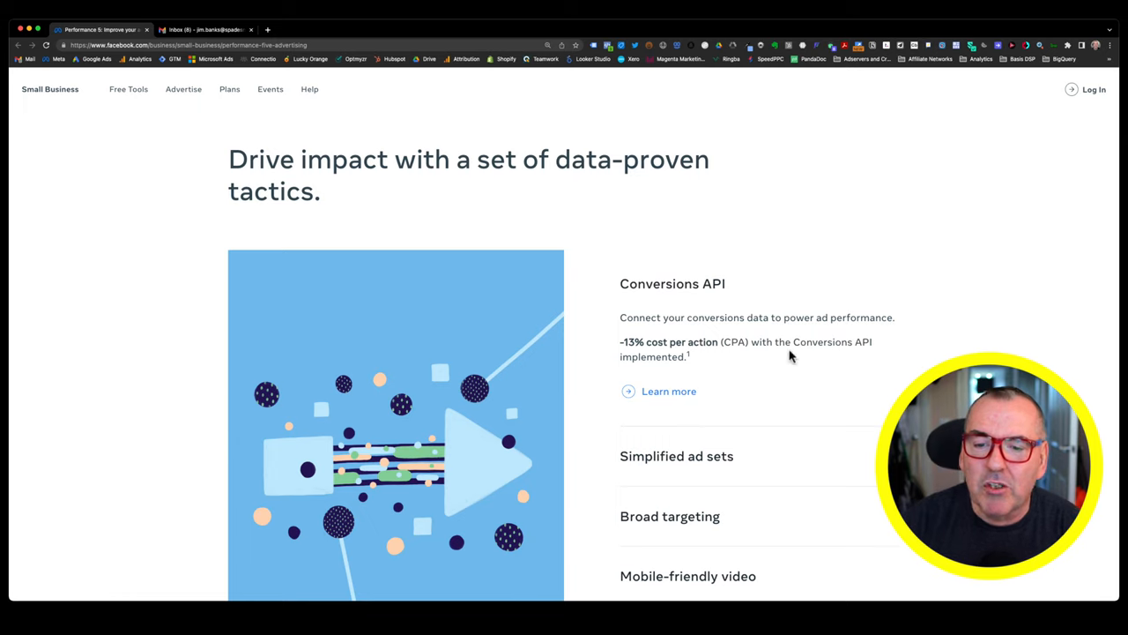
pyautogui.moveTo(689, 356)
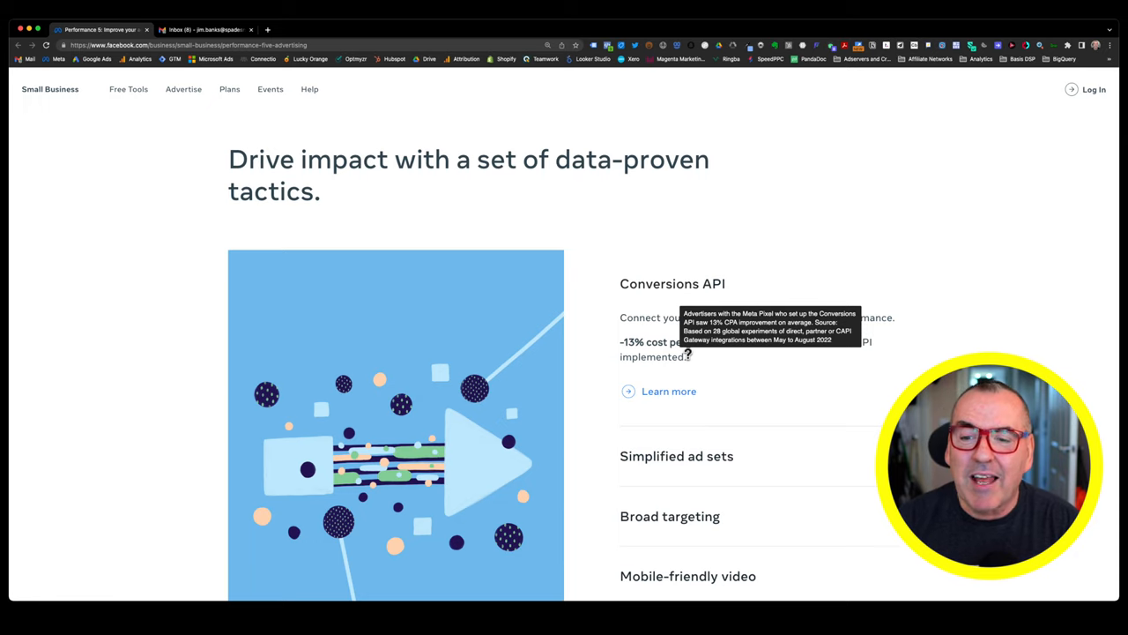
# Scroll to the Simplified ad sets entry showing +41% conversions.
pyautogui.scroll(-3)
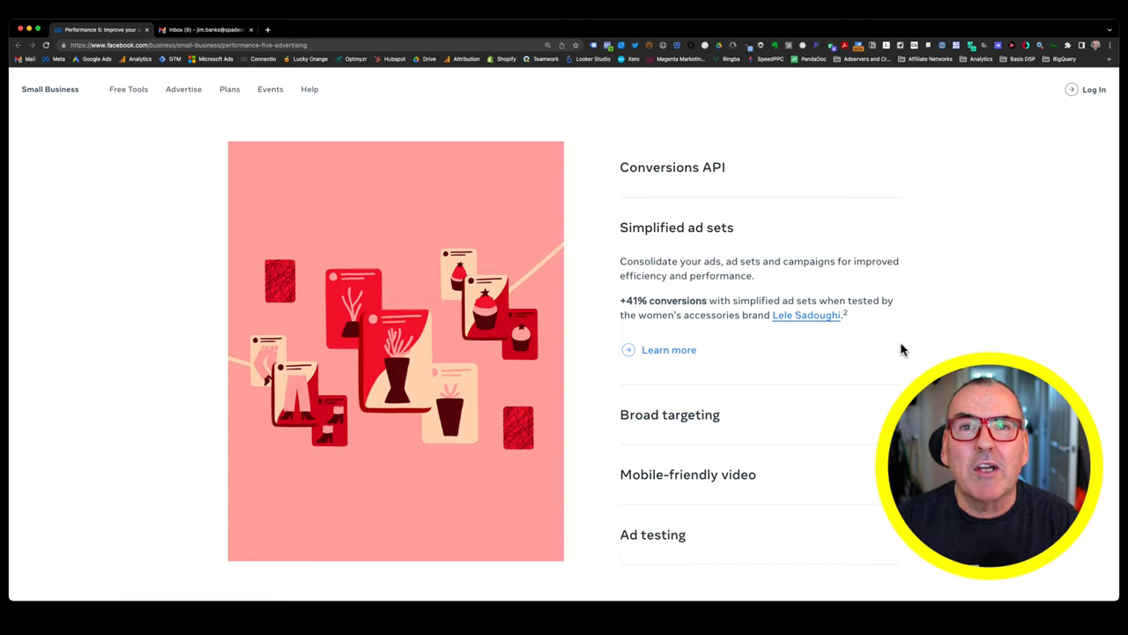
pyautogui.moveTo(807, 315)
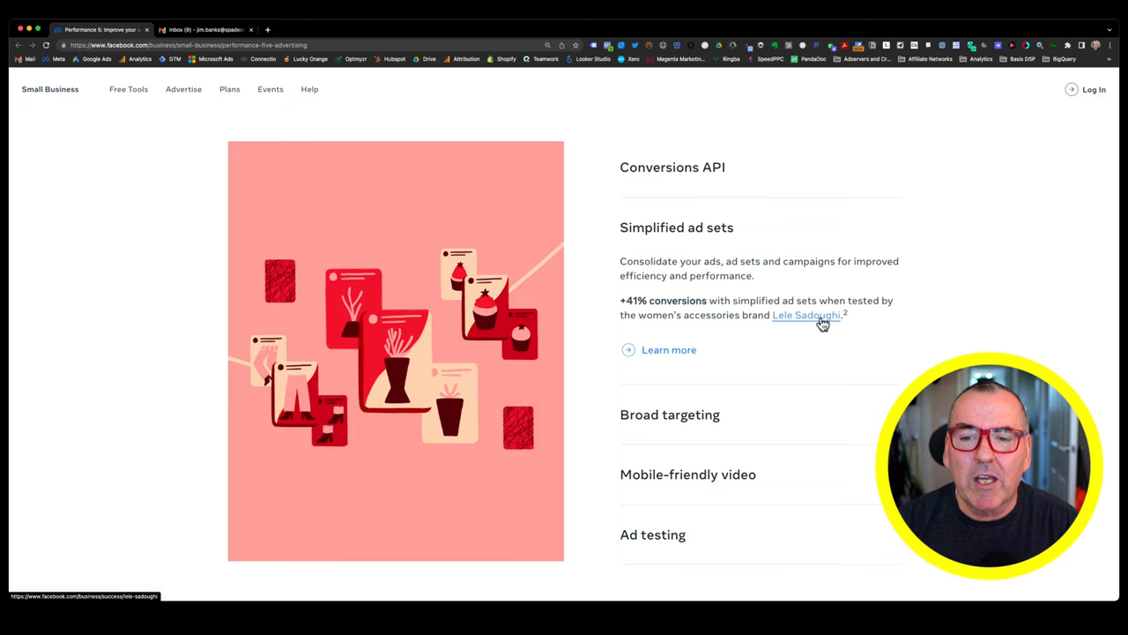
pyautogui.moveTo(994, 344)
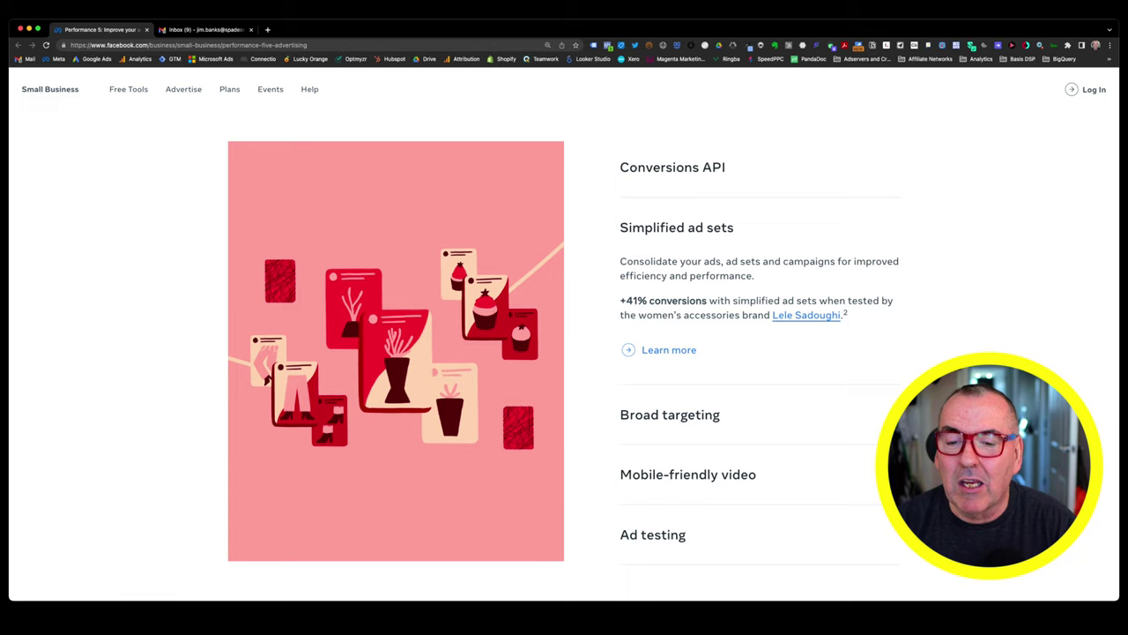
# Scroll around the tactics accordion to read Broad targeting's −12% cost per action claim.
pyautogui.scroll(-3)
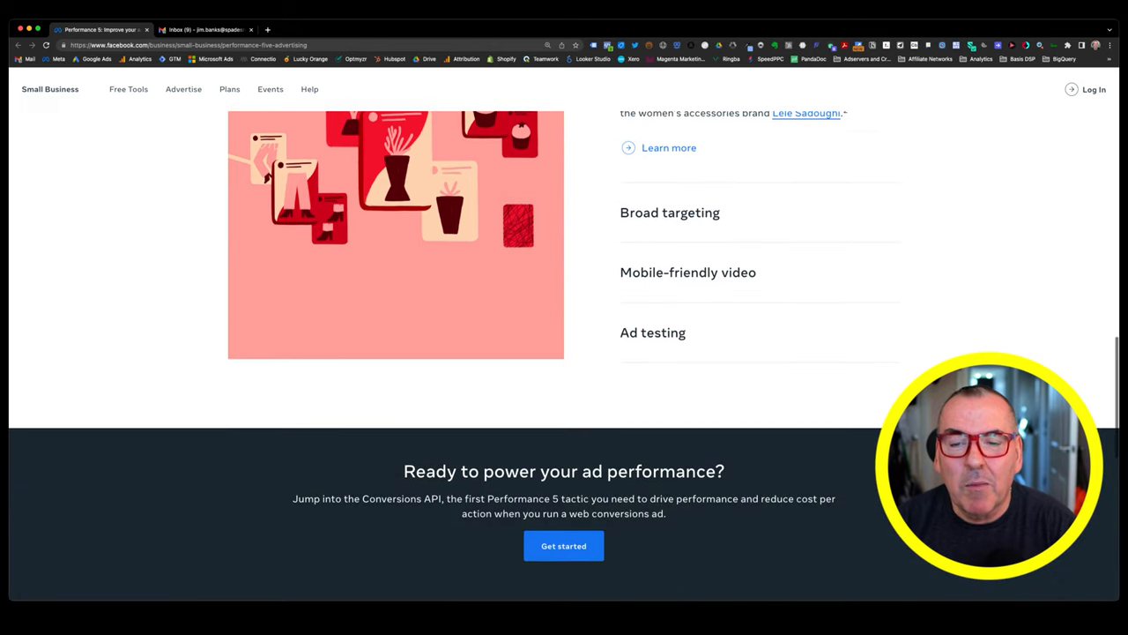
pyautogui.scroll(3)
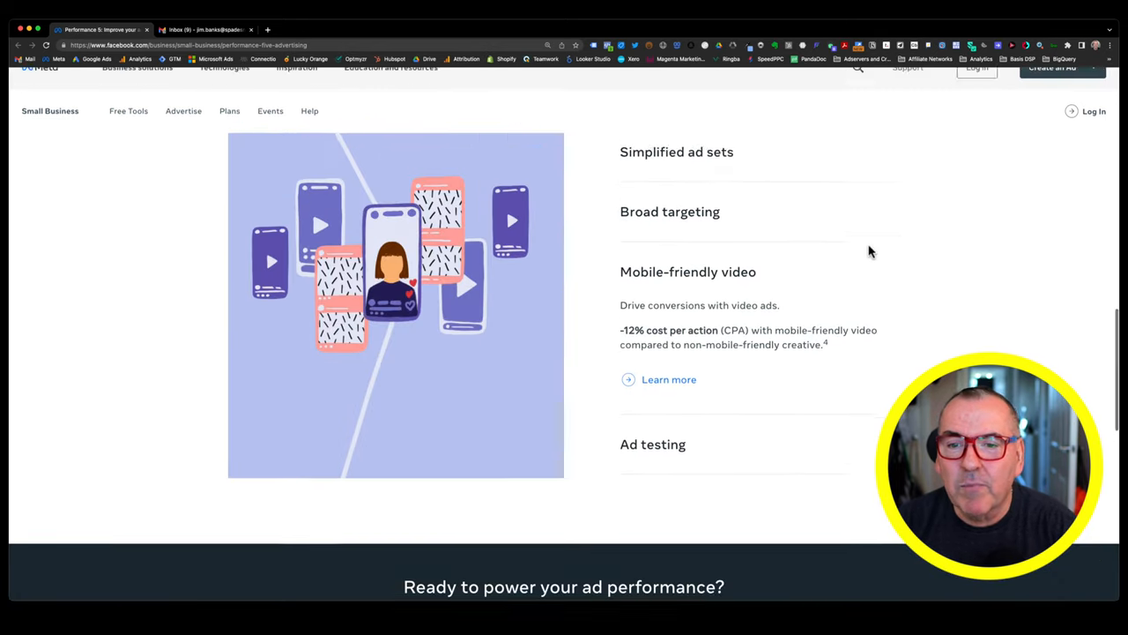
pyautogui.scroll(3)
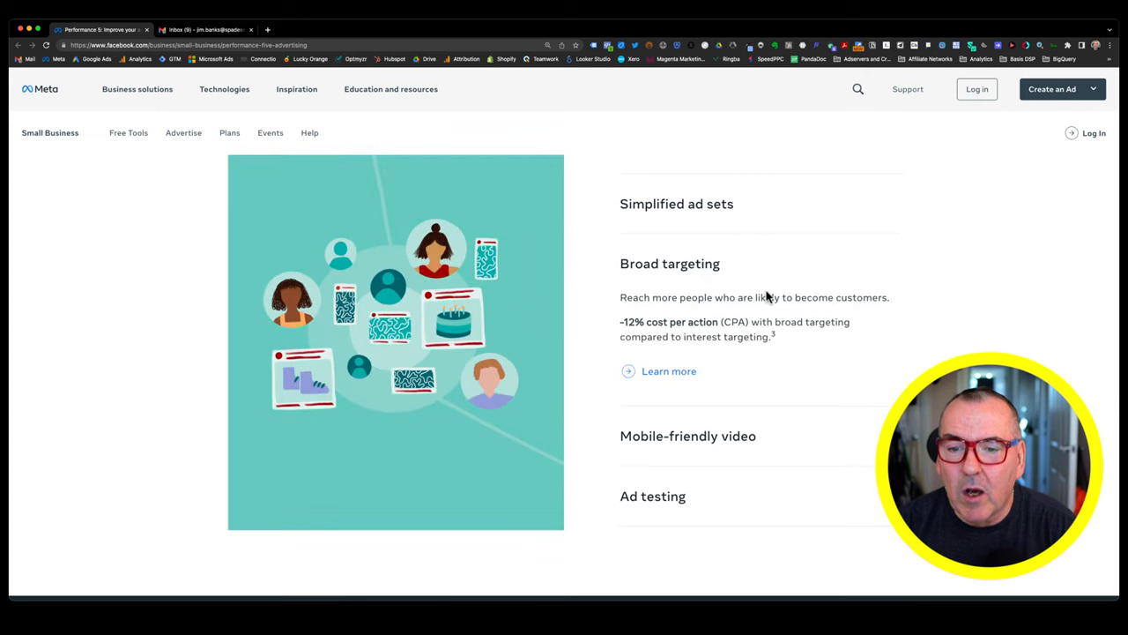
pyautogui.moveTo(953, 354)
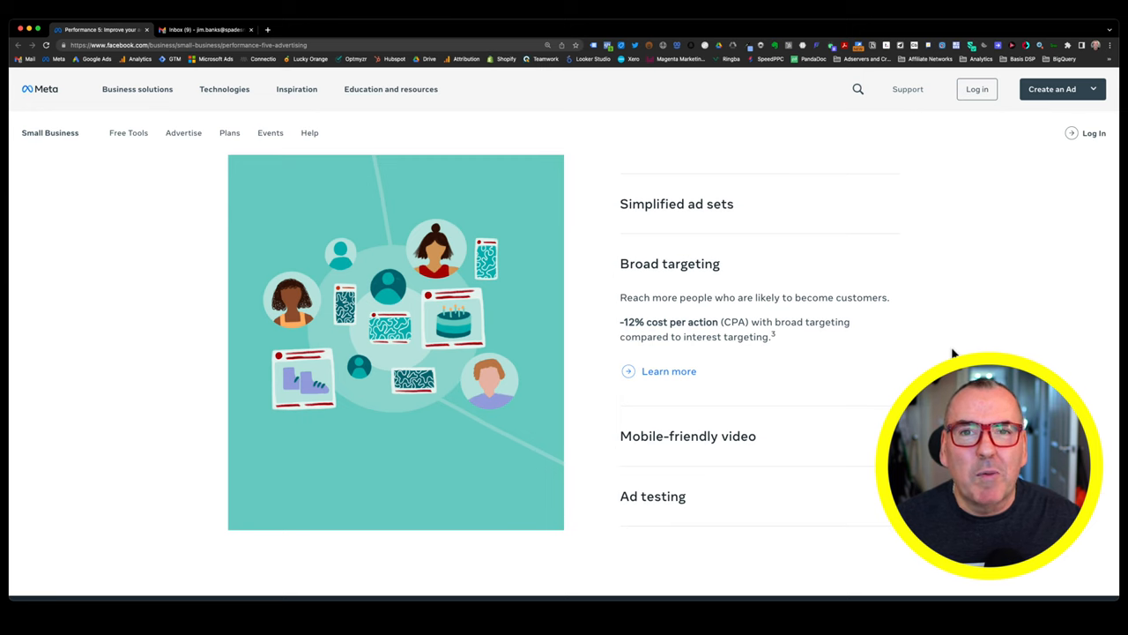
pyautogui.scroll(-3)
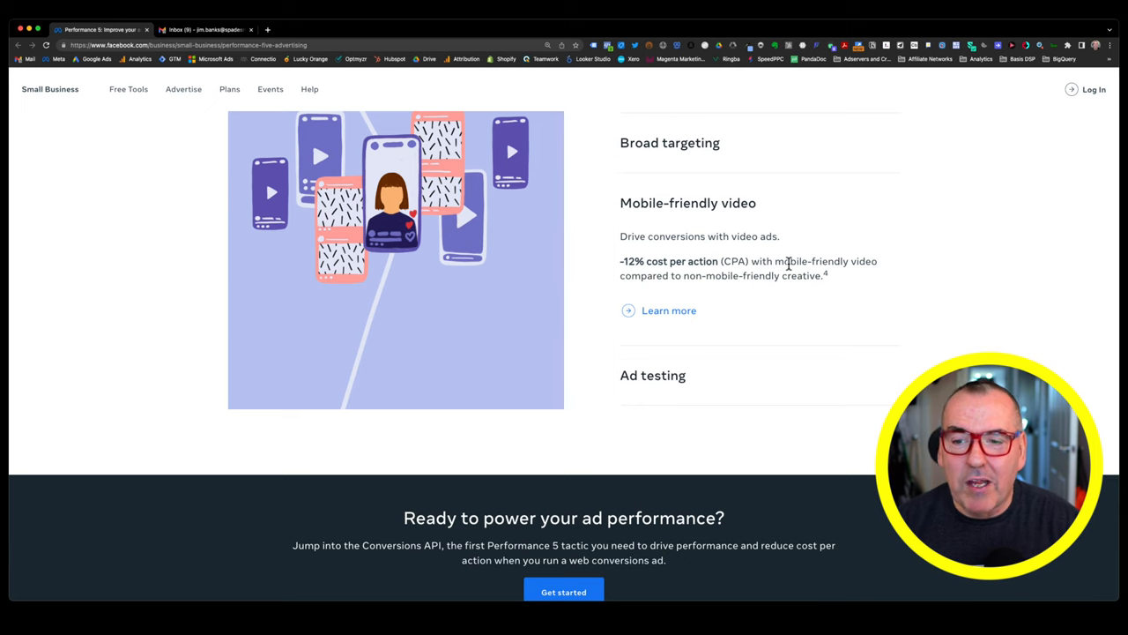
# Reopen the Broad targeting accordion item to show −12% cost per action versus interest targeting.
pyautogui.click(669, 142)
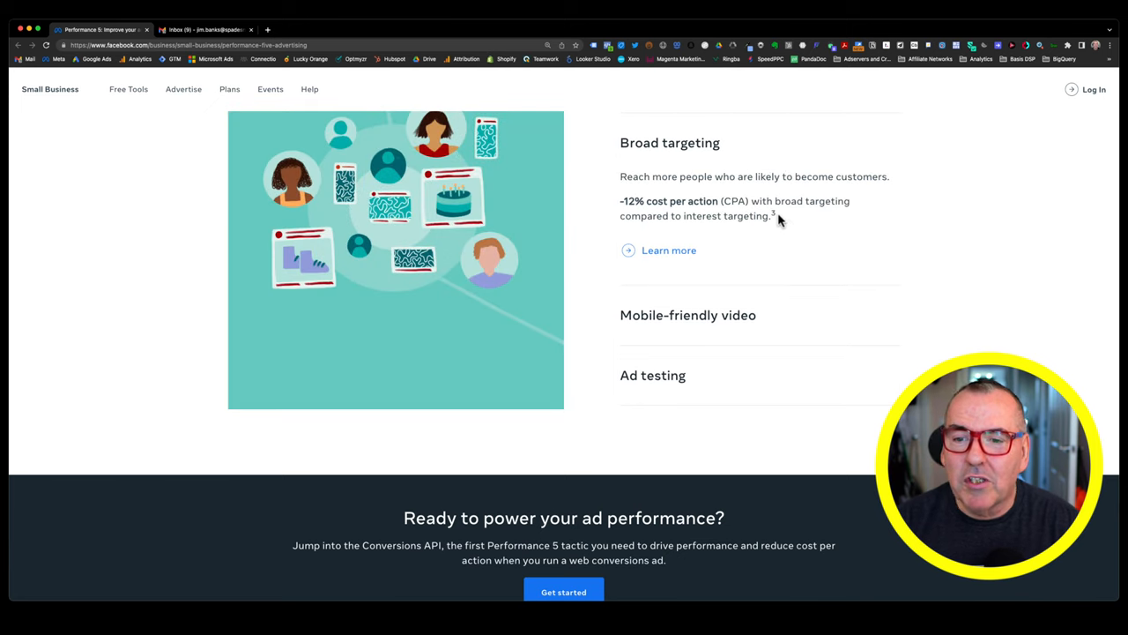
pyautogui.moveTo(774, 216)
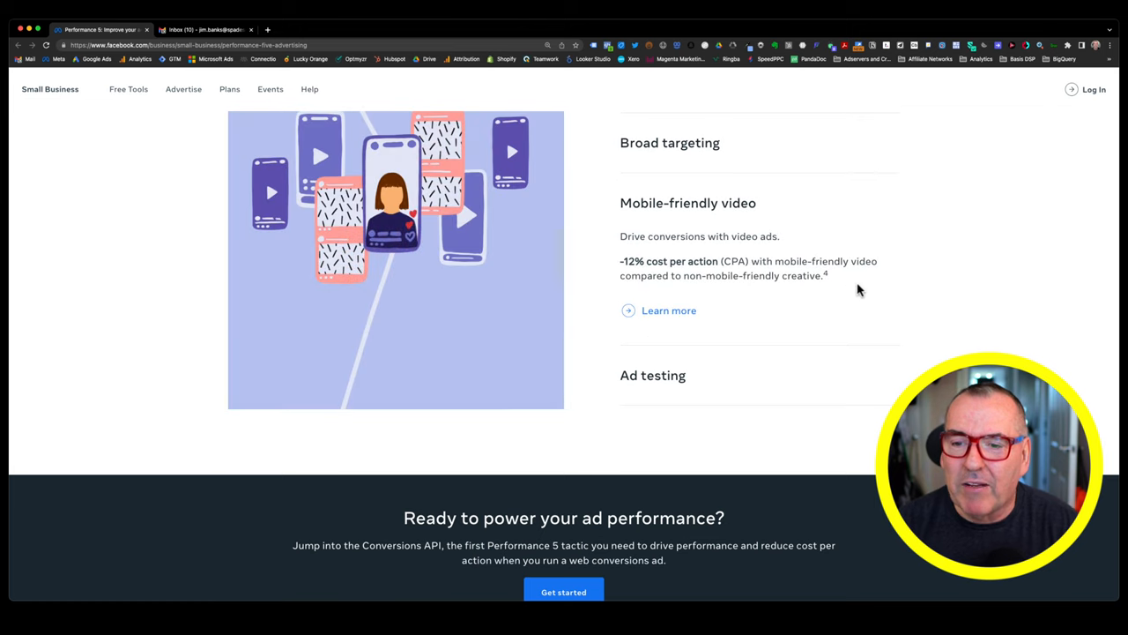
pyautogui.moveTo(825, 274)
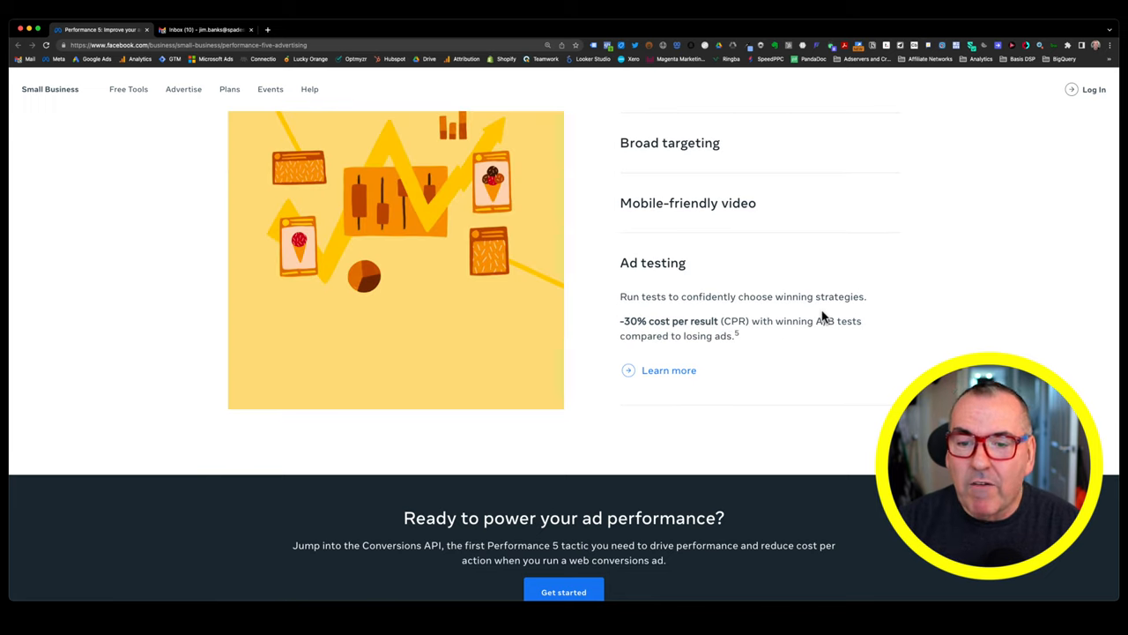
pyautogui.moveTo(888, 317)
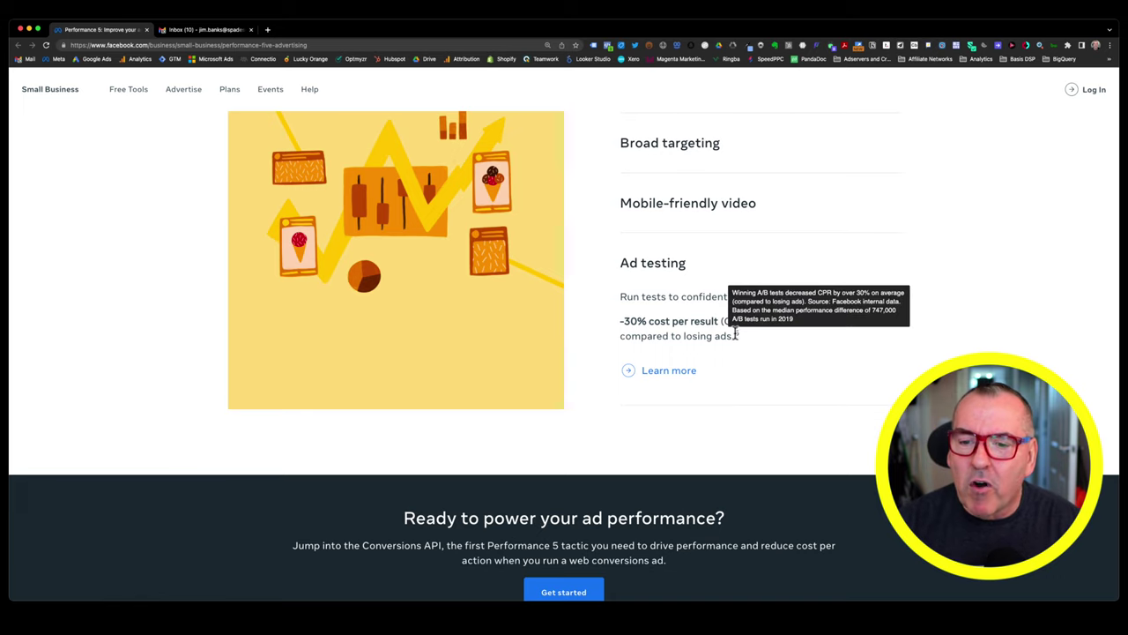
pyautogui.moveTo(736, 333)
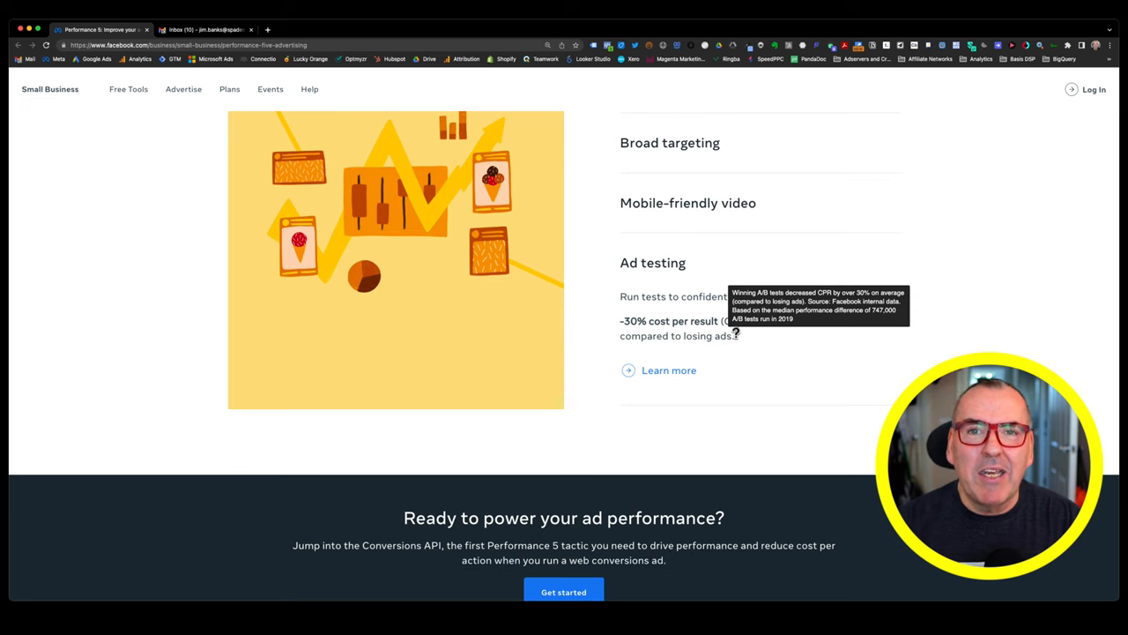
# Scroll back to the Meet Performance 5 diagram linking all five tactics.
pyautogui.scroll(3)
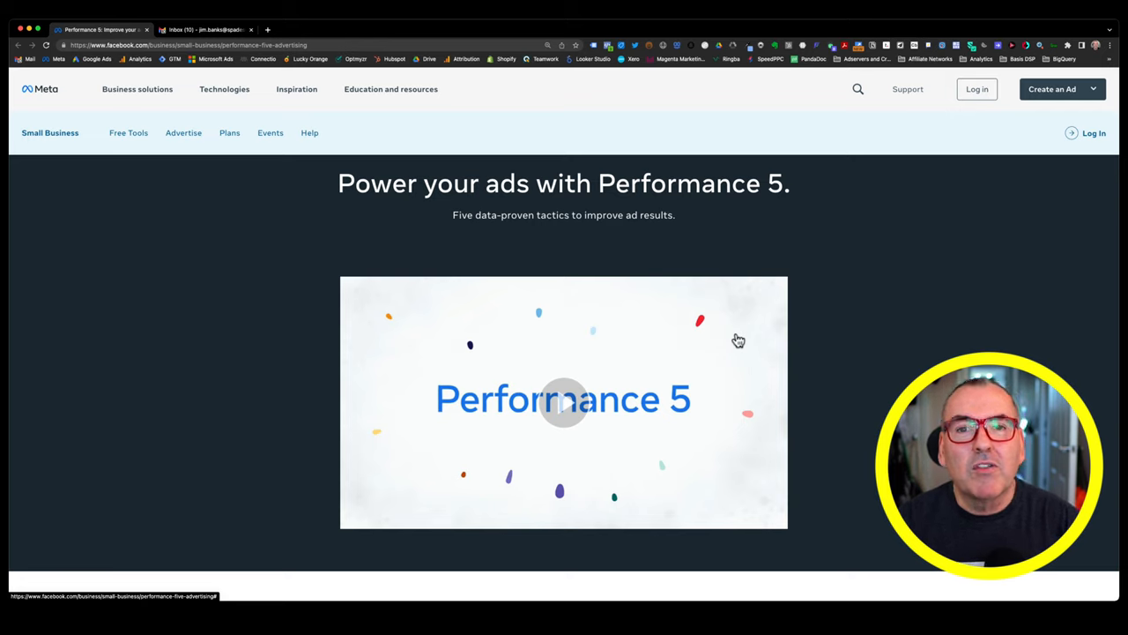
pyautogui.scroll(-3)
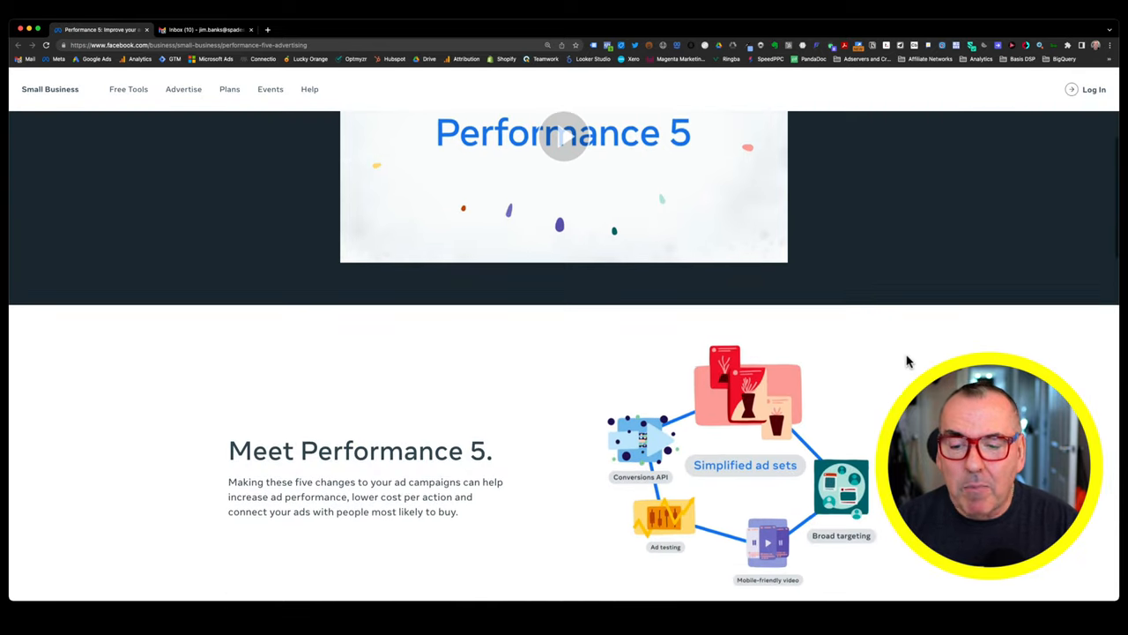
pyautogui.scroll(-3)
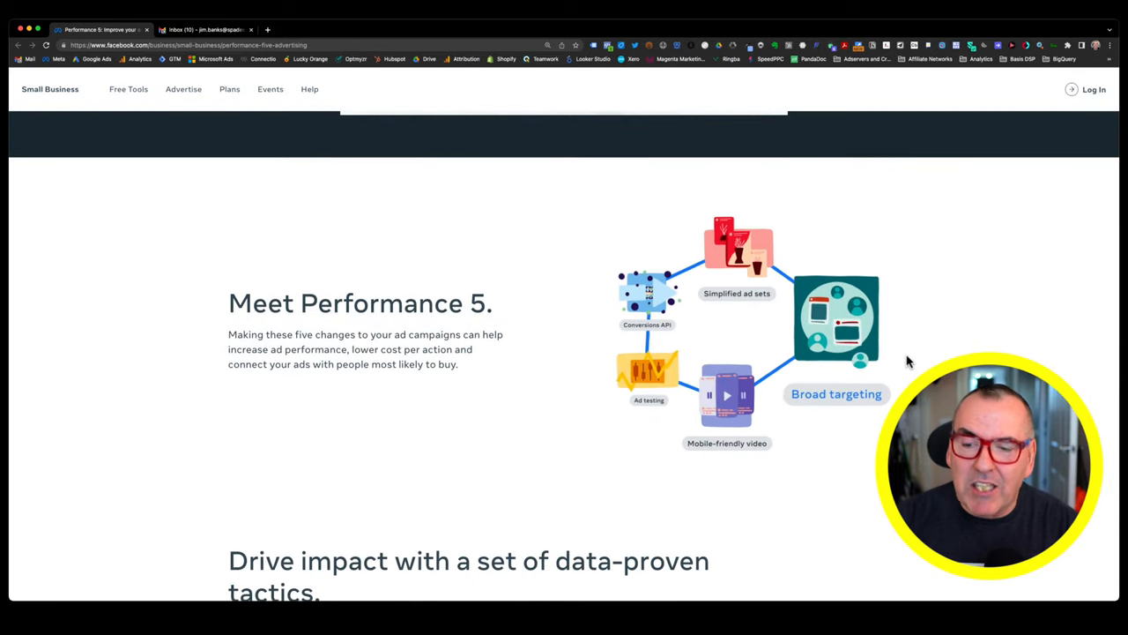